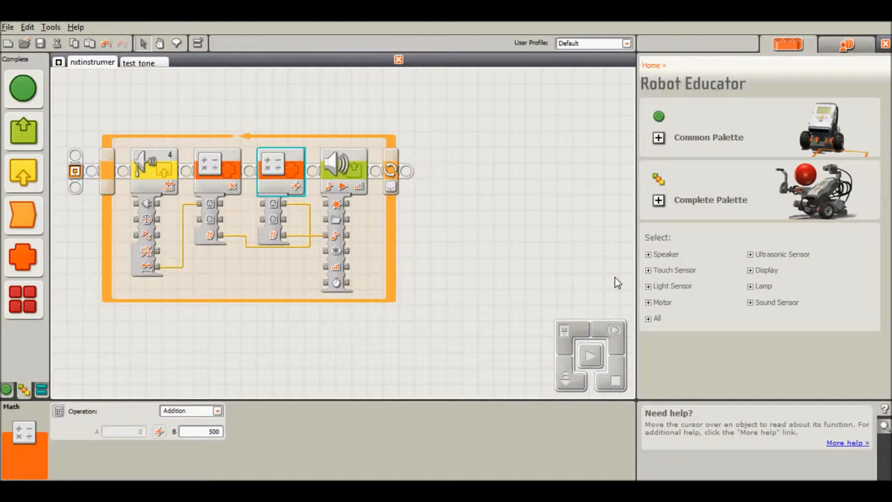
mouse_move(415, 156)
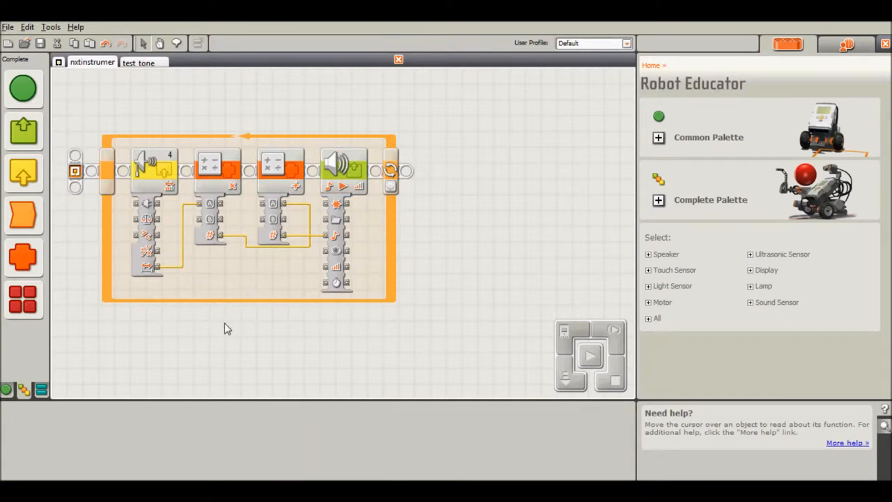
mouse_move(352, 300)
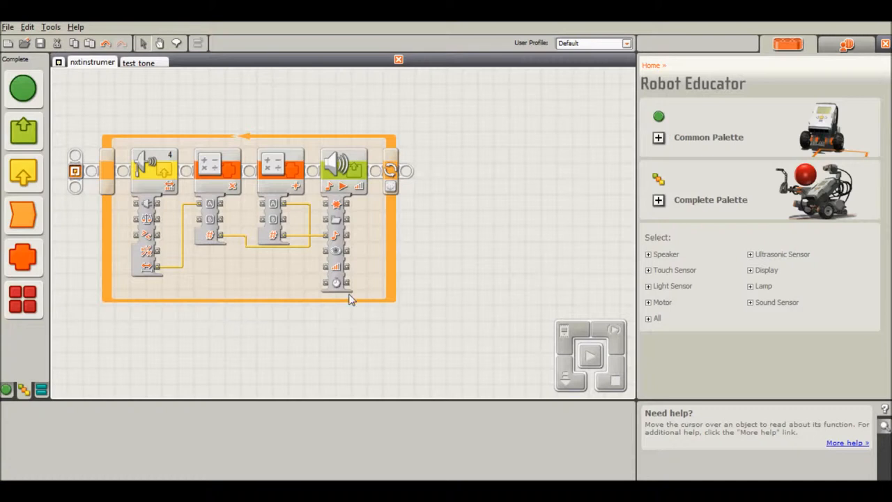
mouse_move(231, 281)
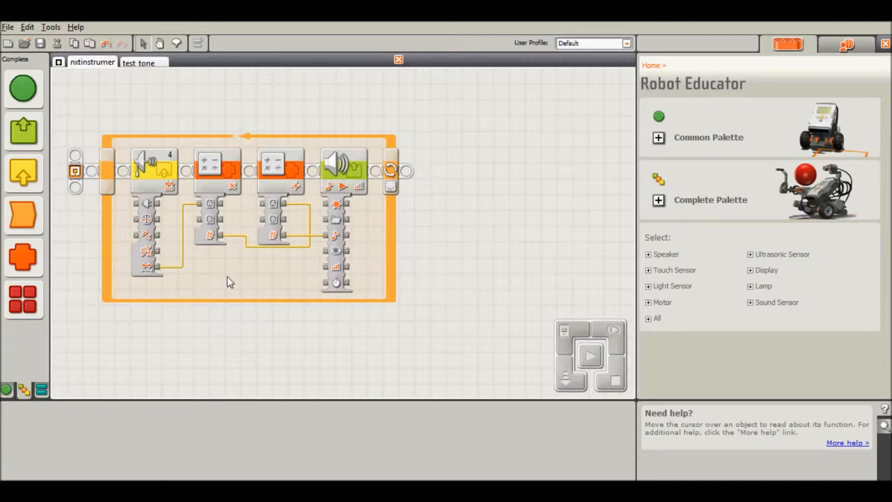
mouse_move(232, 307)
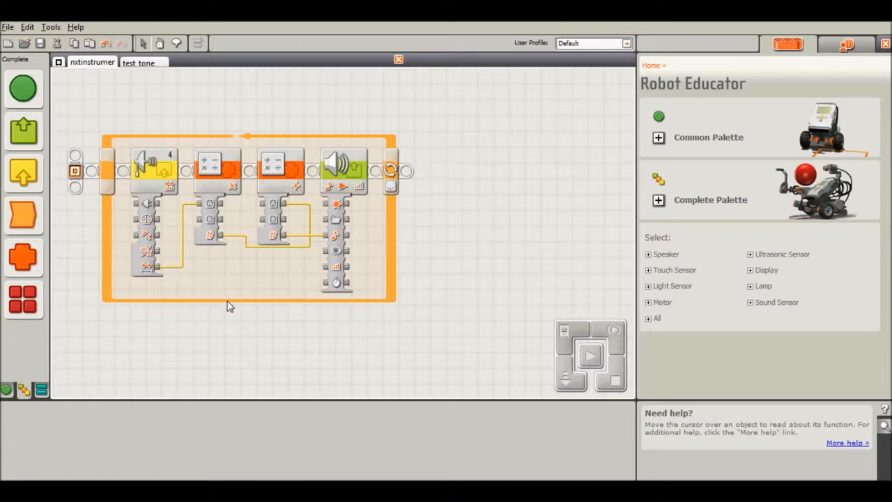
Step: Show the ultrasonic sensor block's settings, then the first math block's multiplication by 8
left_click(153, 170)
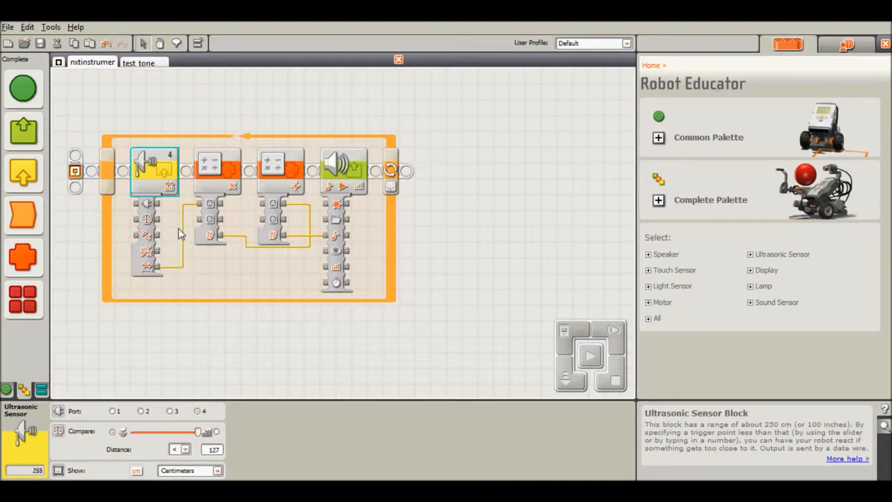
left_click(218, 170)
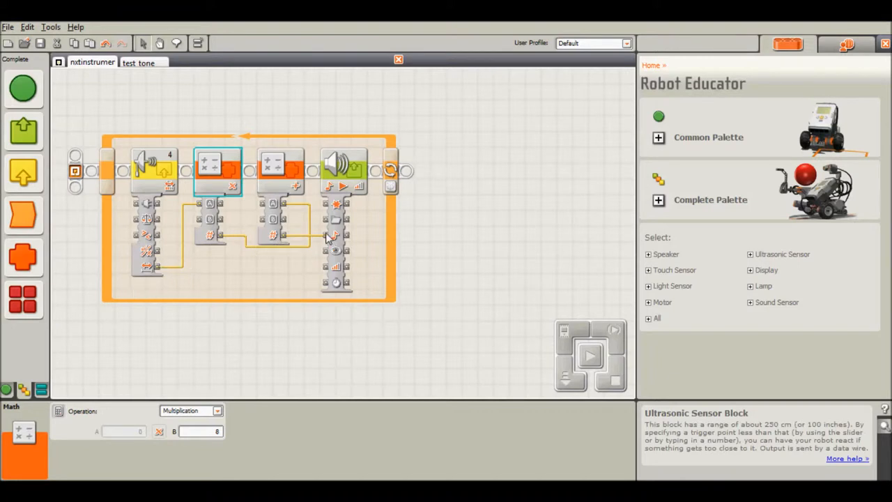
left_click(343, 170)
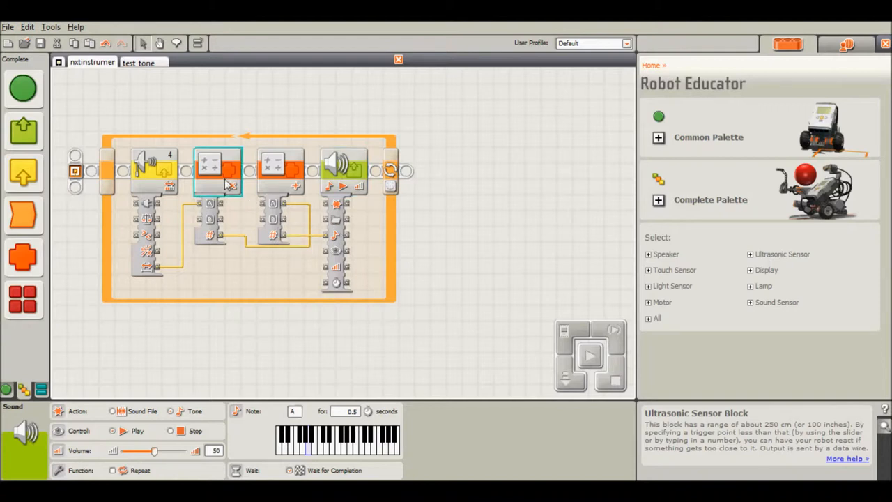
left_click(282, 168)
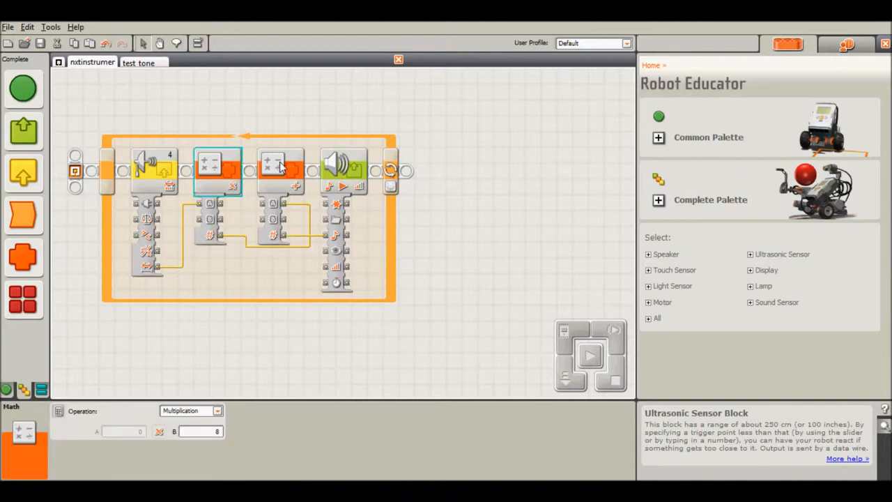
mouse_move(337, 171)
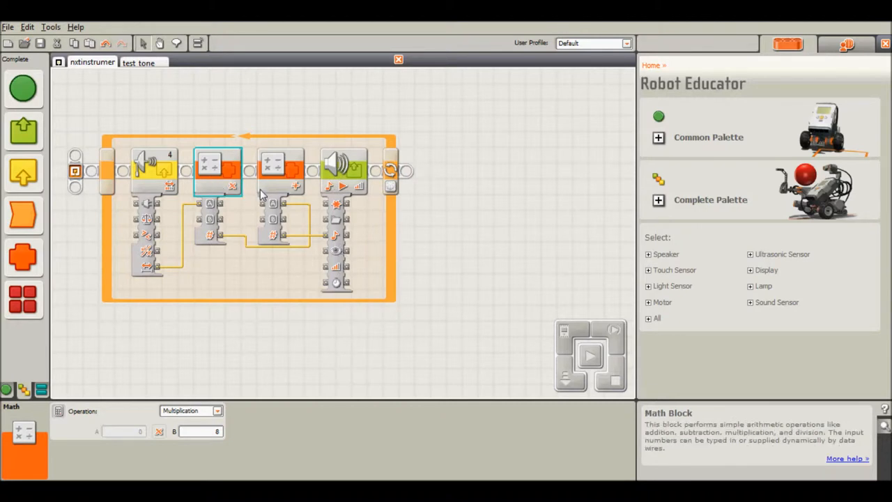
mouse_move(337, 192)
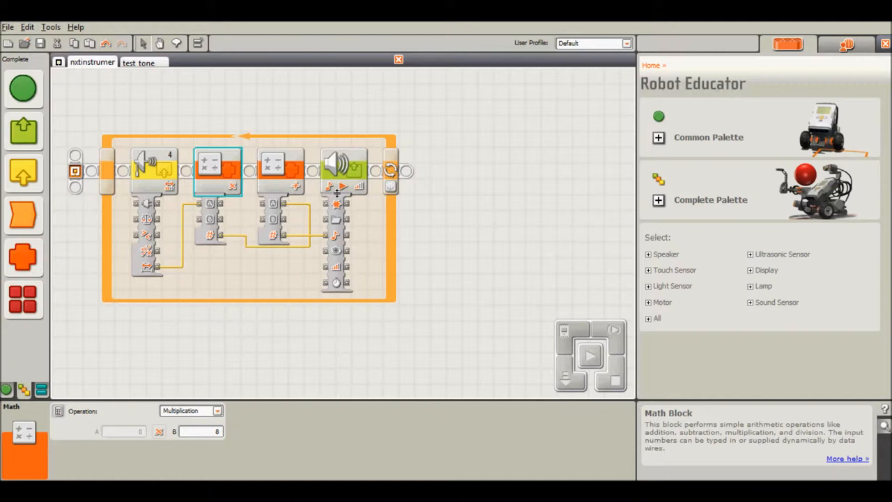
mouse_move(290, 174)
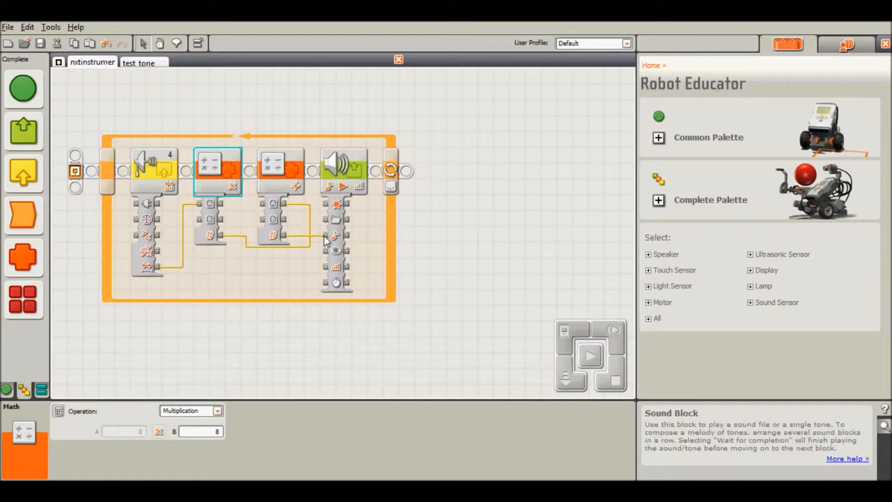
mouse_move(204, 274)
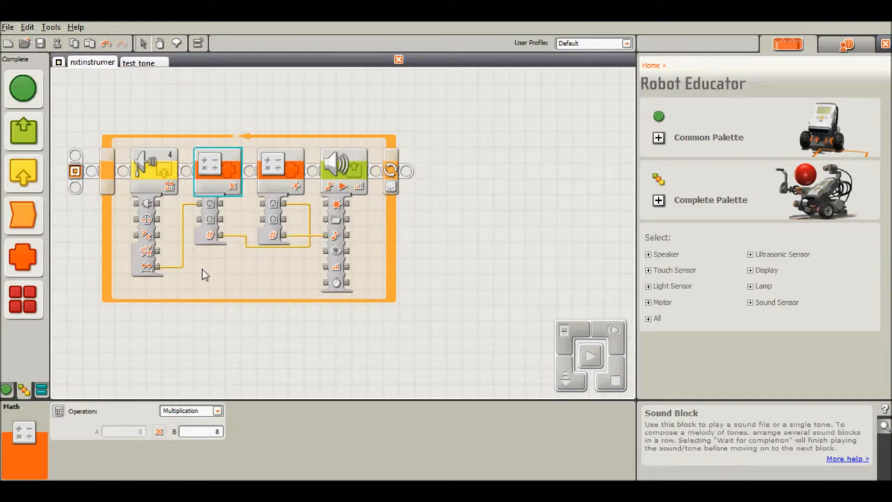
mouse_move(351, 187)
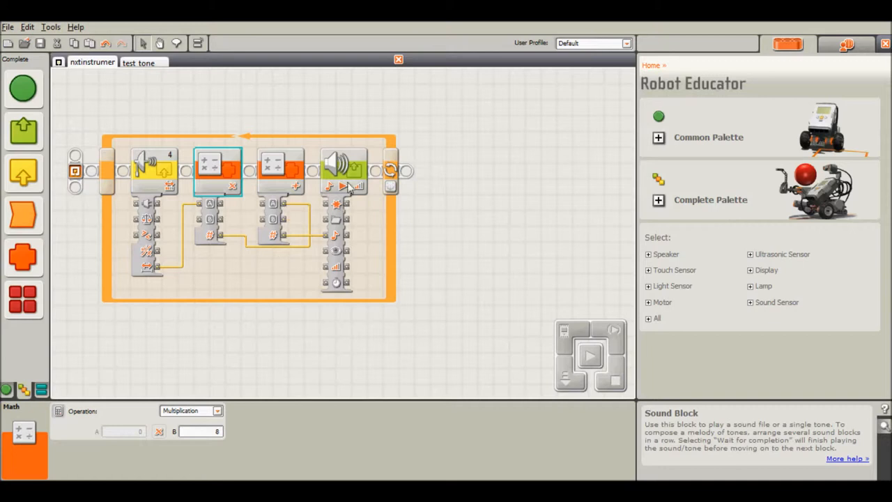
left_click(343, 167)
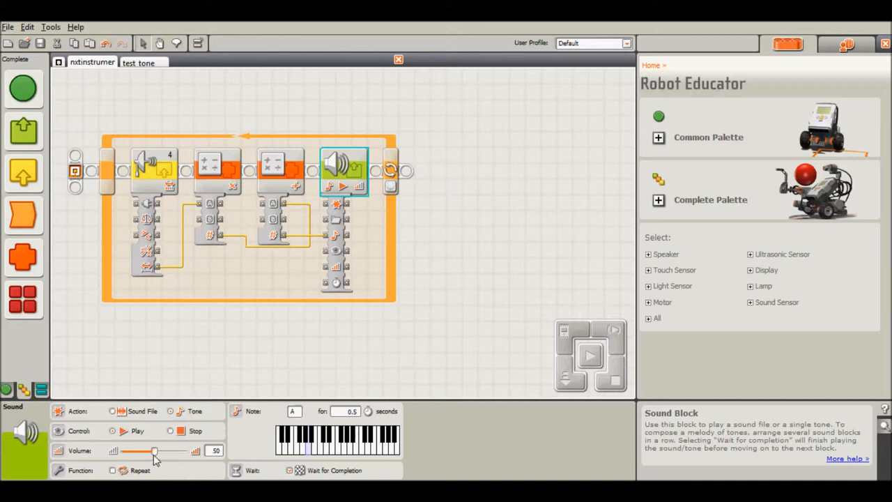
mouse_move(147, 457)
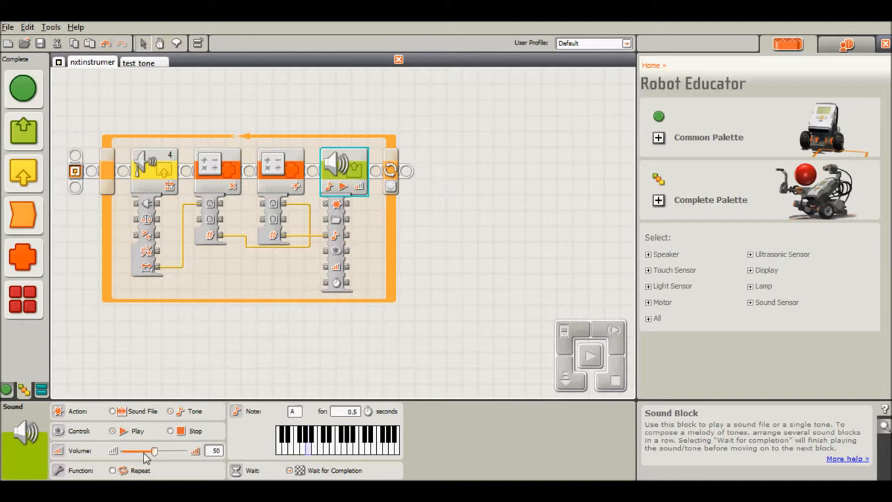
mouse_move(159, 458)
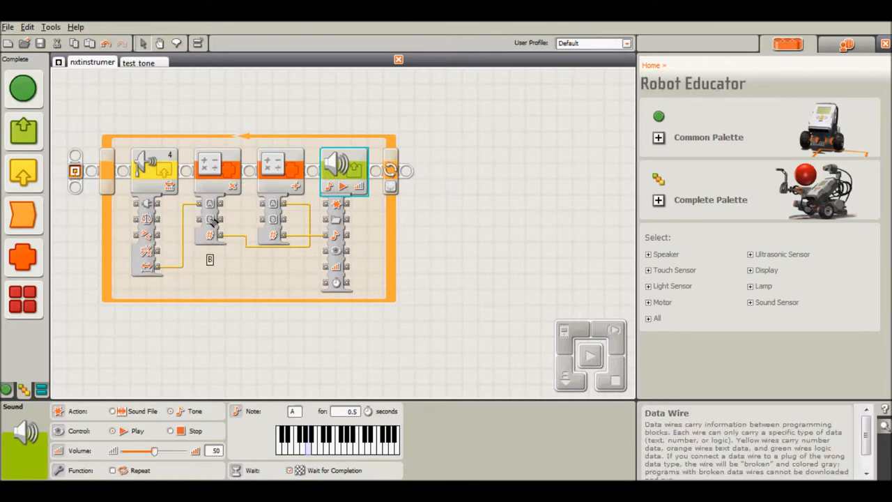
mouse_move(218, 299)
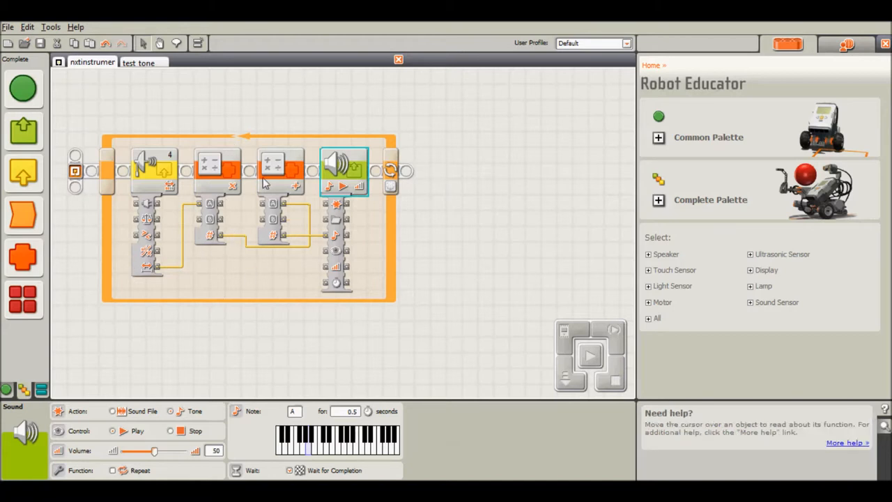
mouse_move(232, 207)
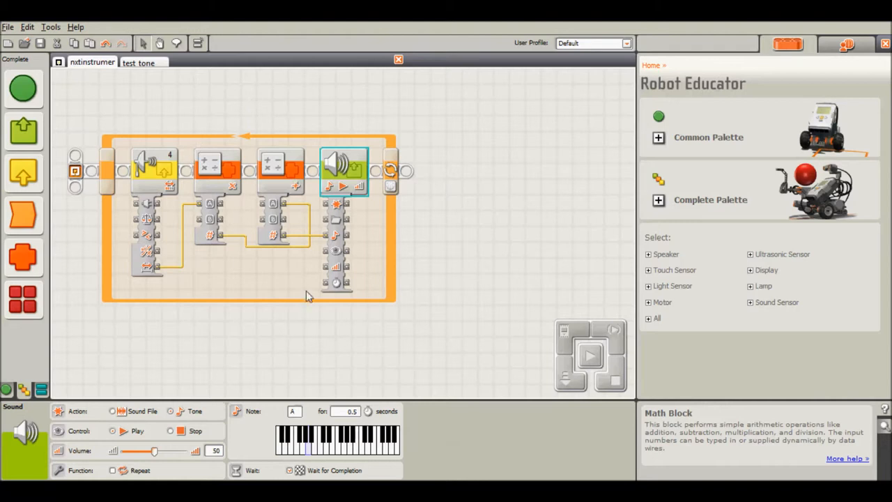
mouse_move(188, 251)
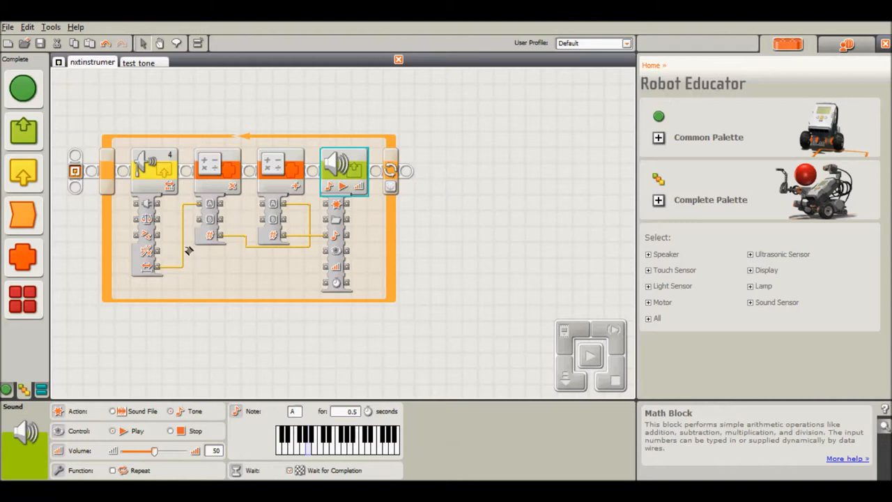
mouse_move(332, 351)
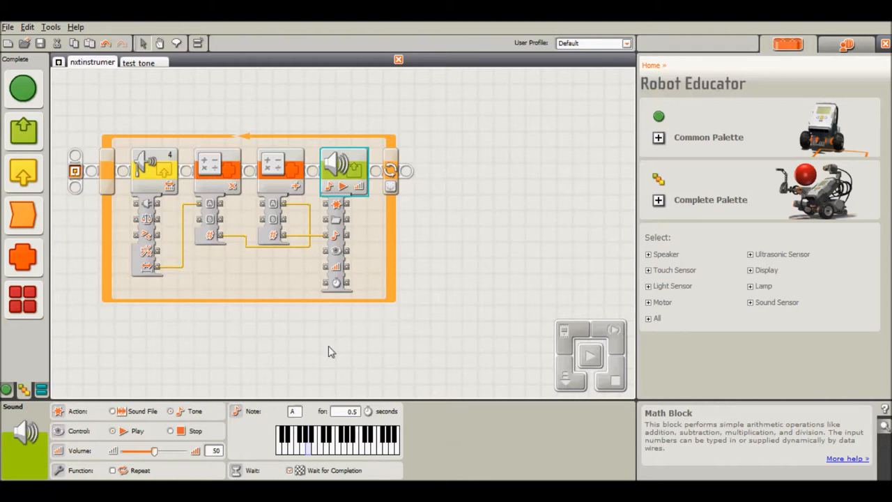